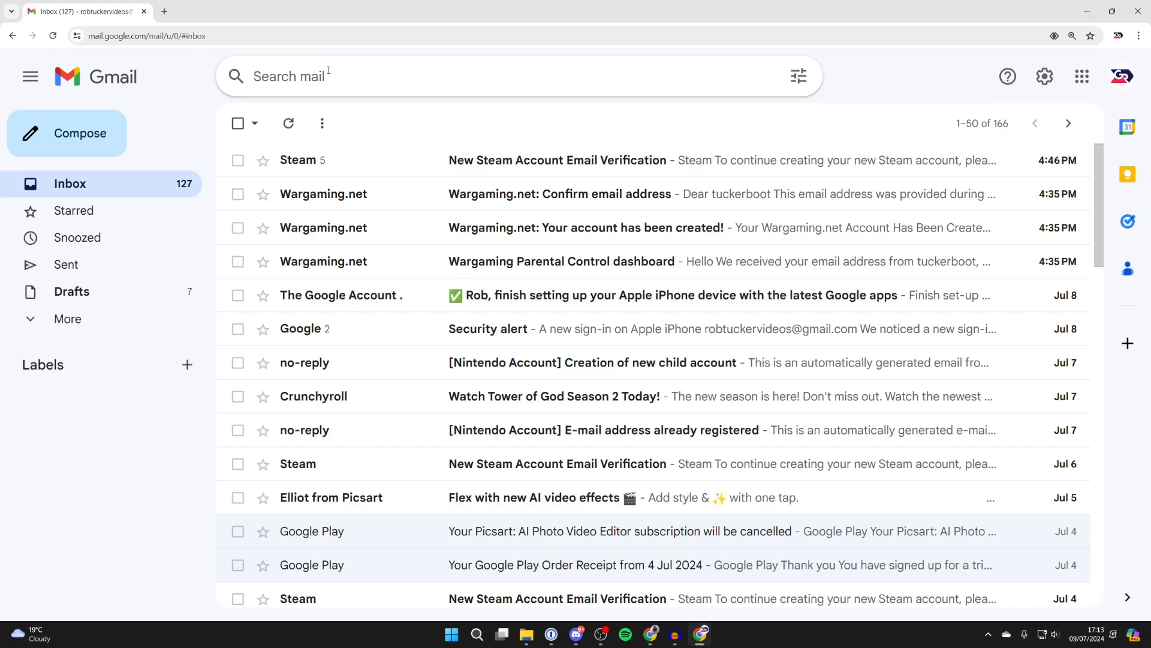
Search all mail for 'google', listing its 24 matching conversations
text(google)
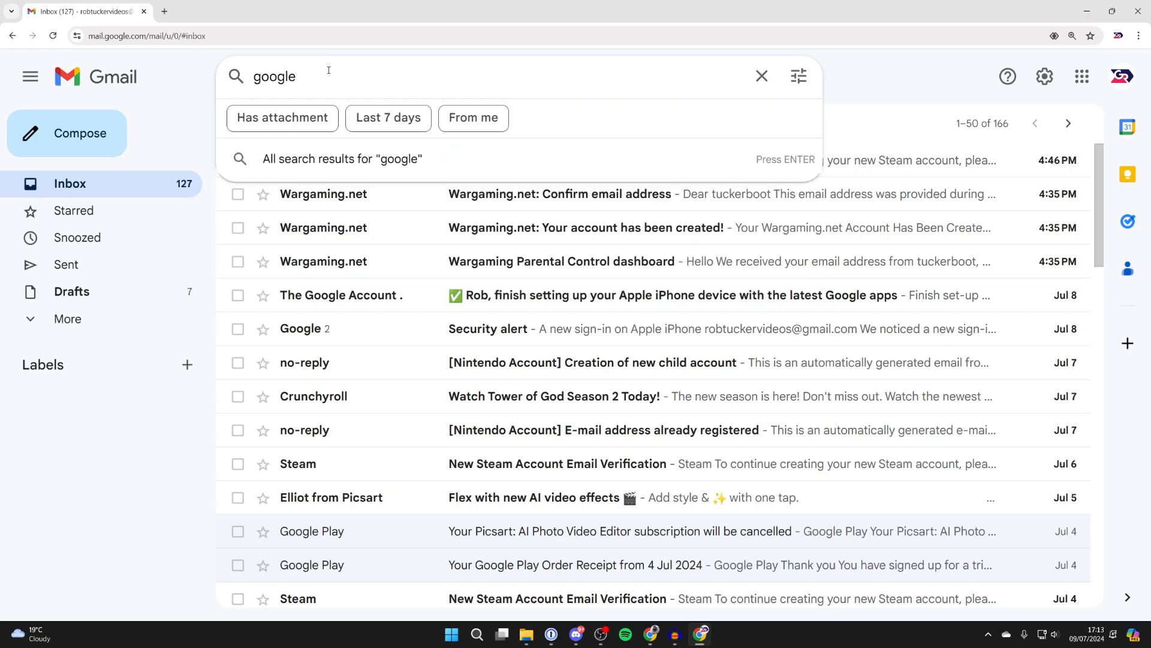
key(Enter)
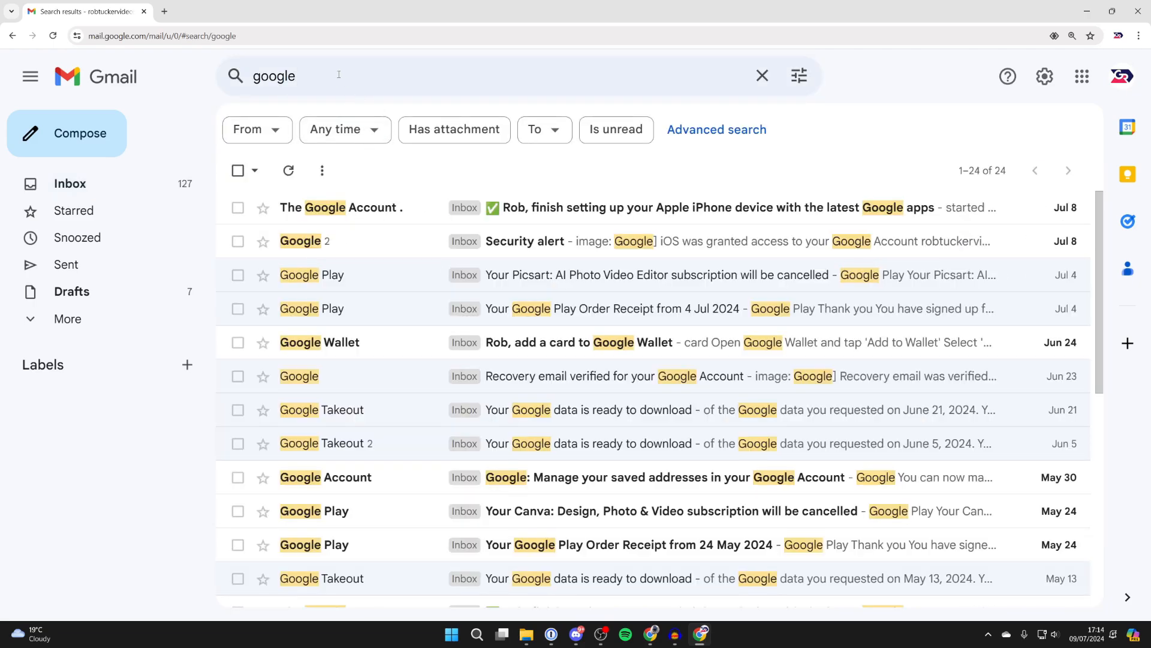
click(339, 76)
text(from:)
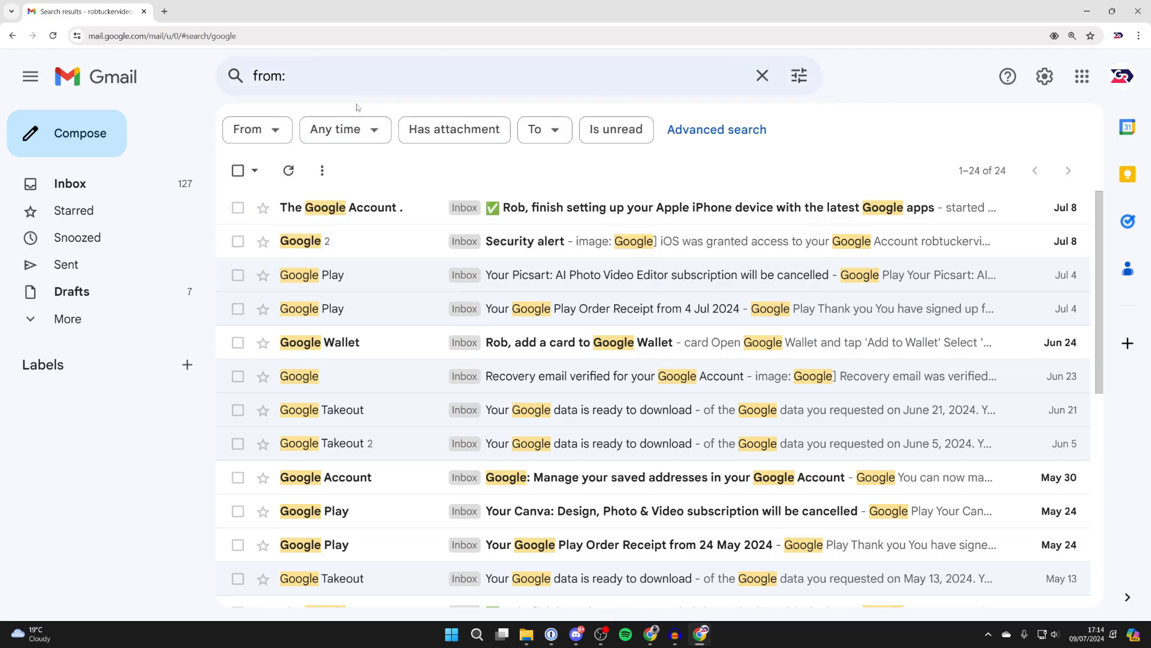
text(google)
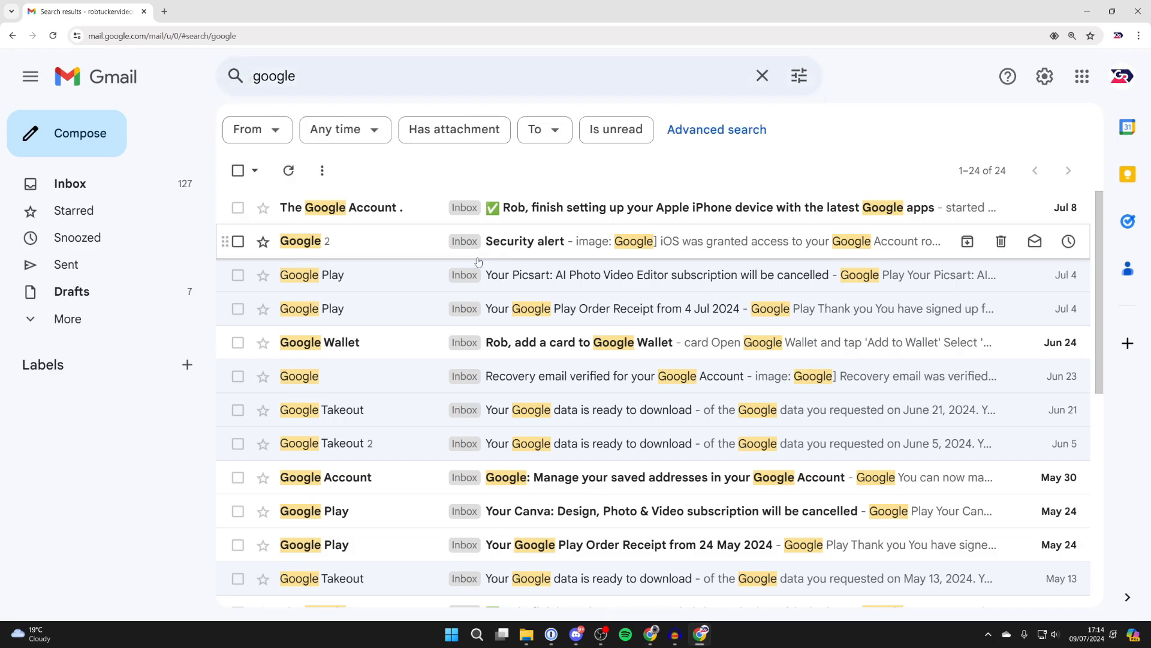
mouse_move(478, 275)
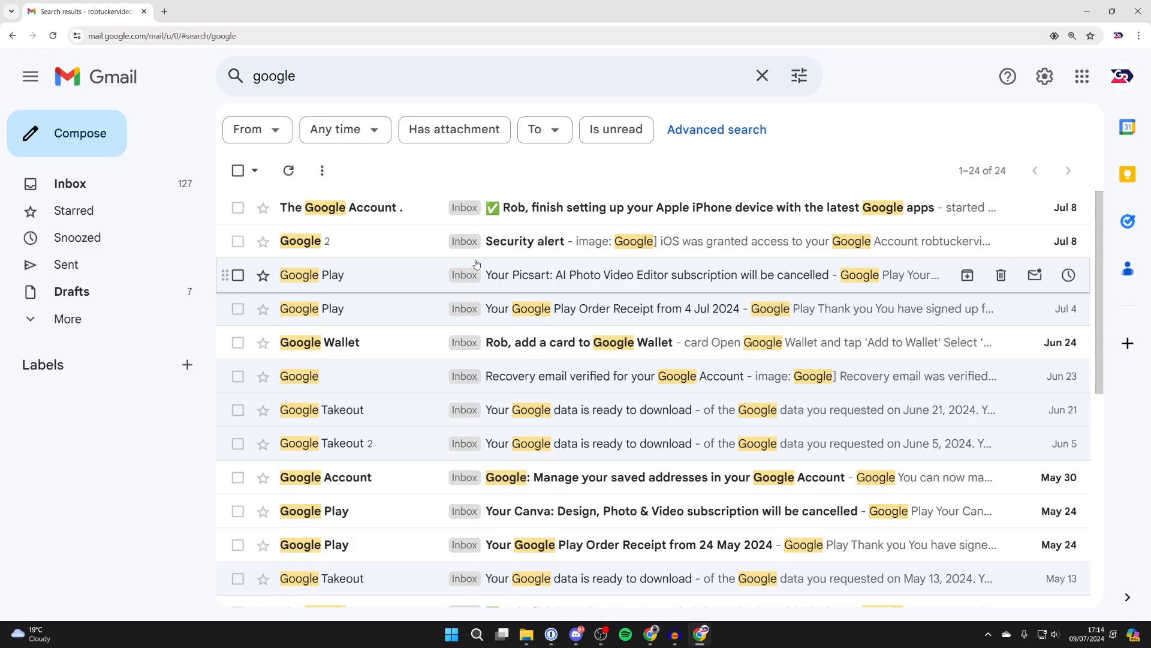
mouse_move(238, 171)
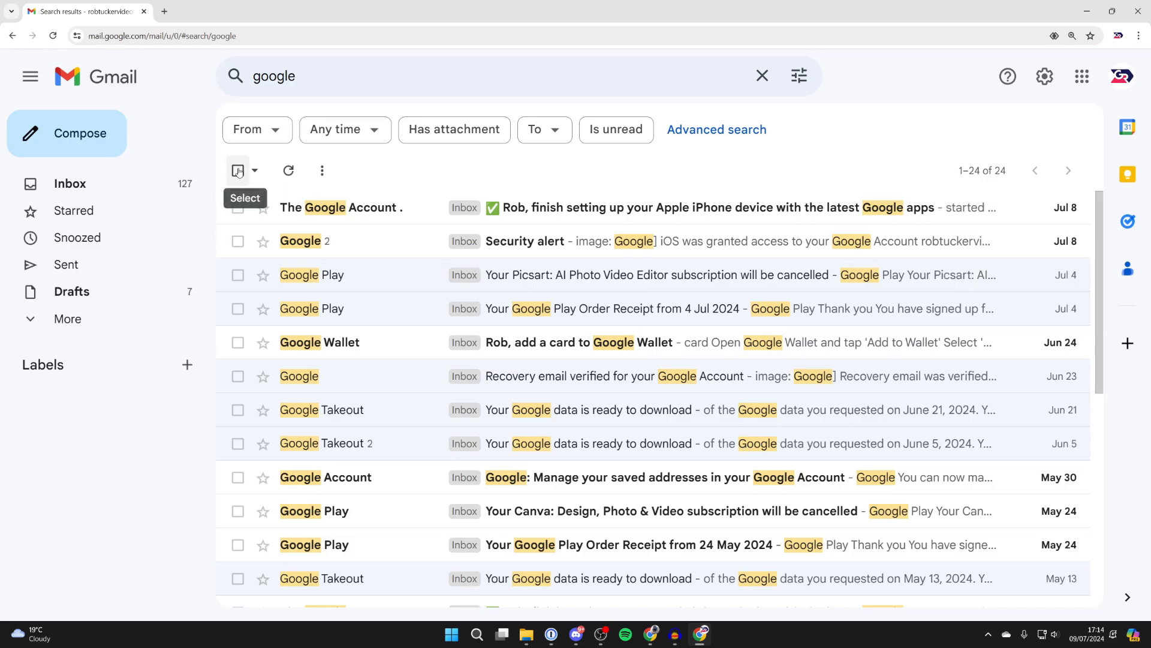
Select every conversation matching the search and move all 24 to Trash
click(239, 170)
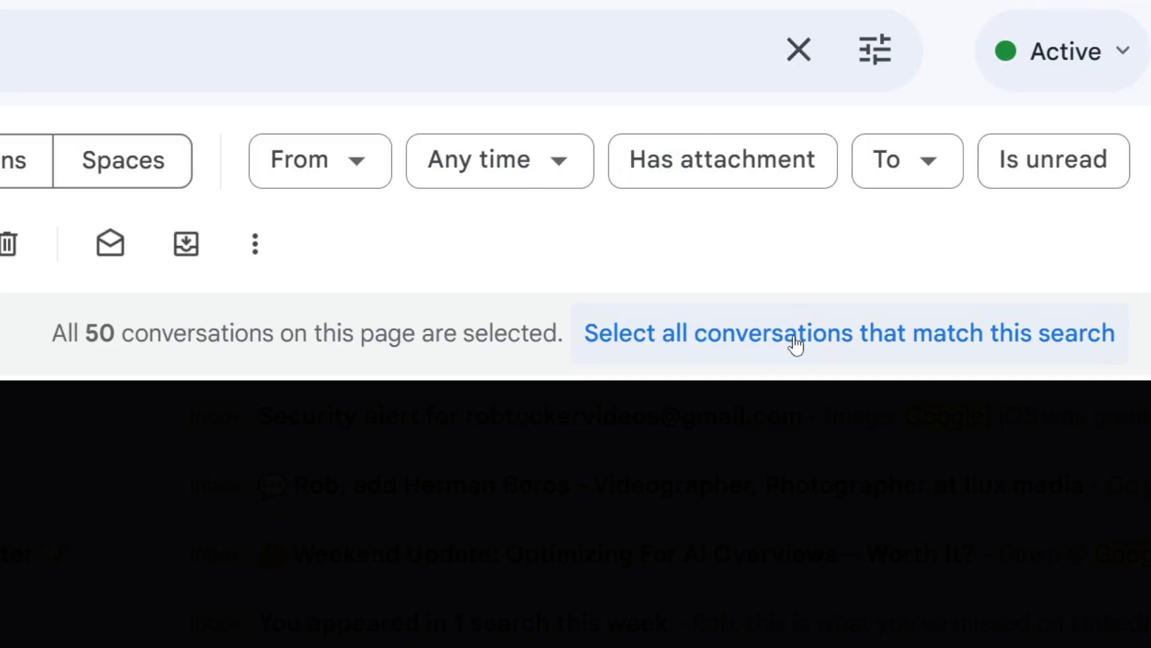
click(849, 333)
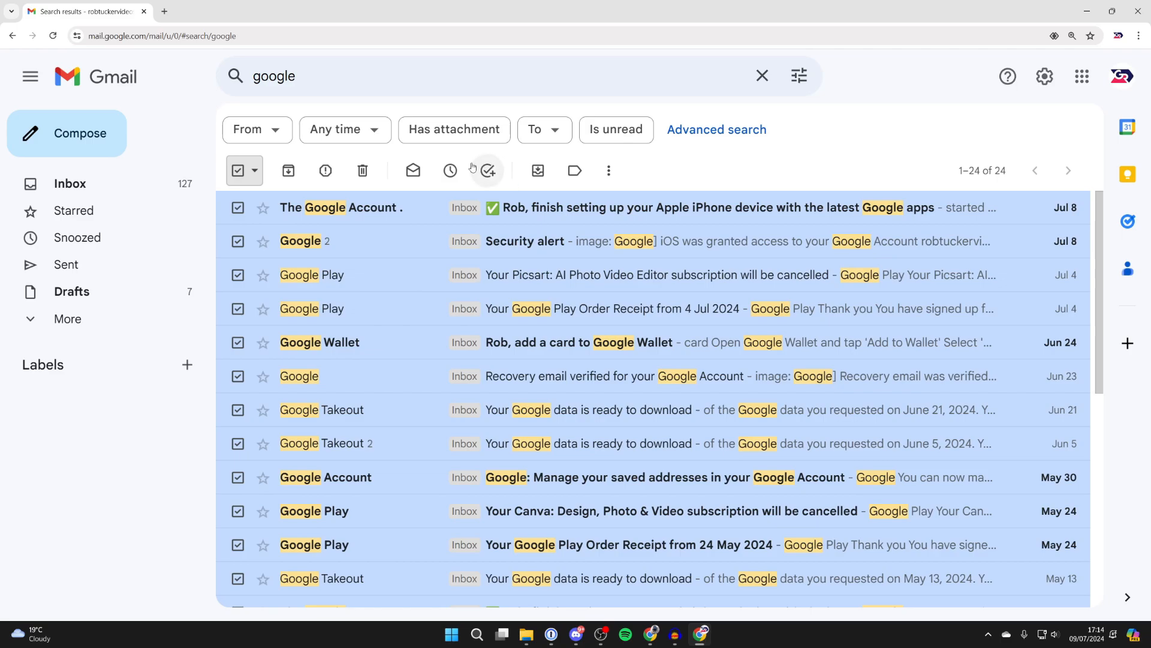
mouse_move(362, 171)
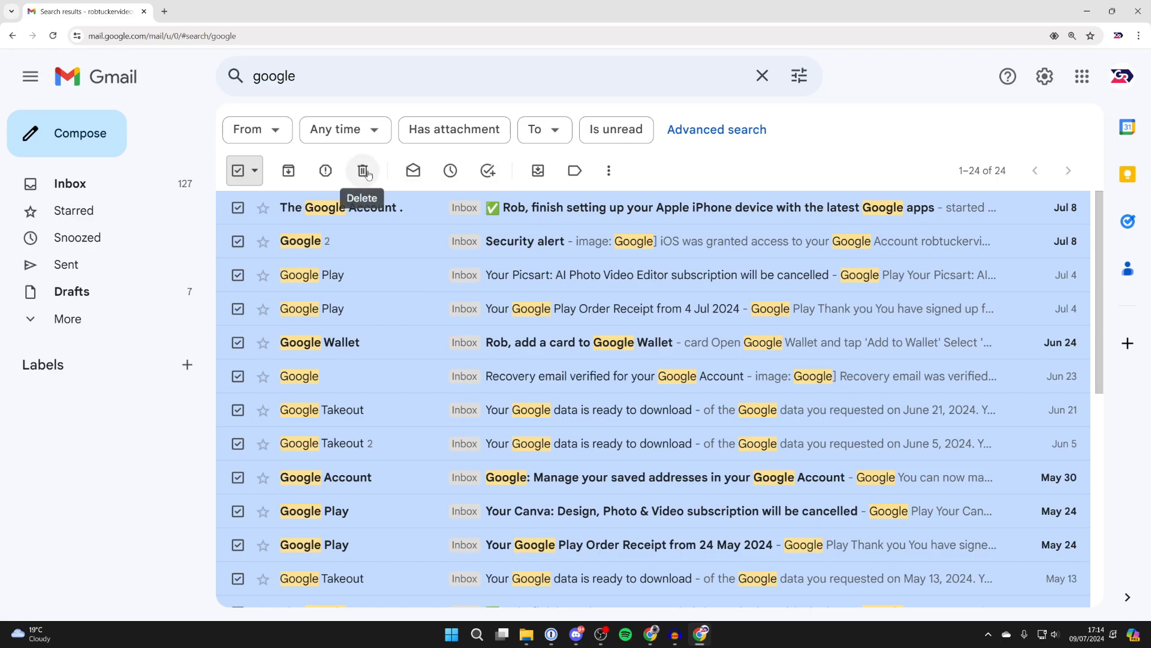
click(362, 169)
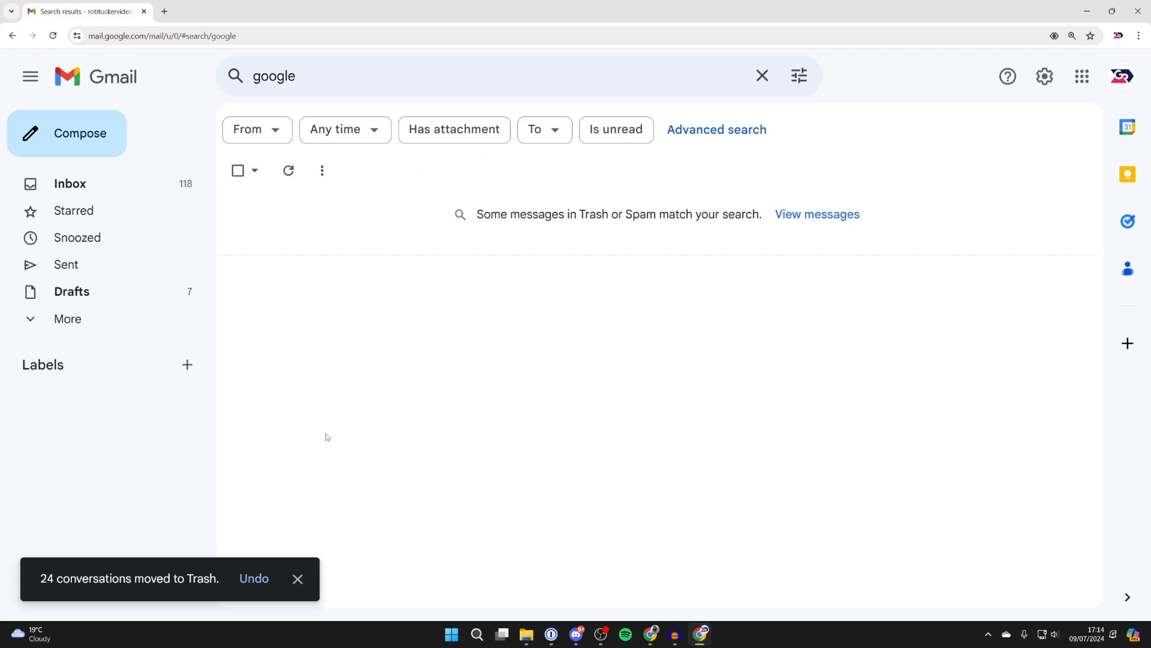
mouse_move(477, 373)
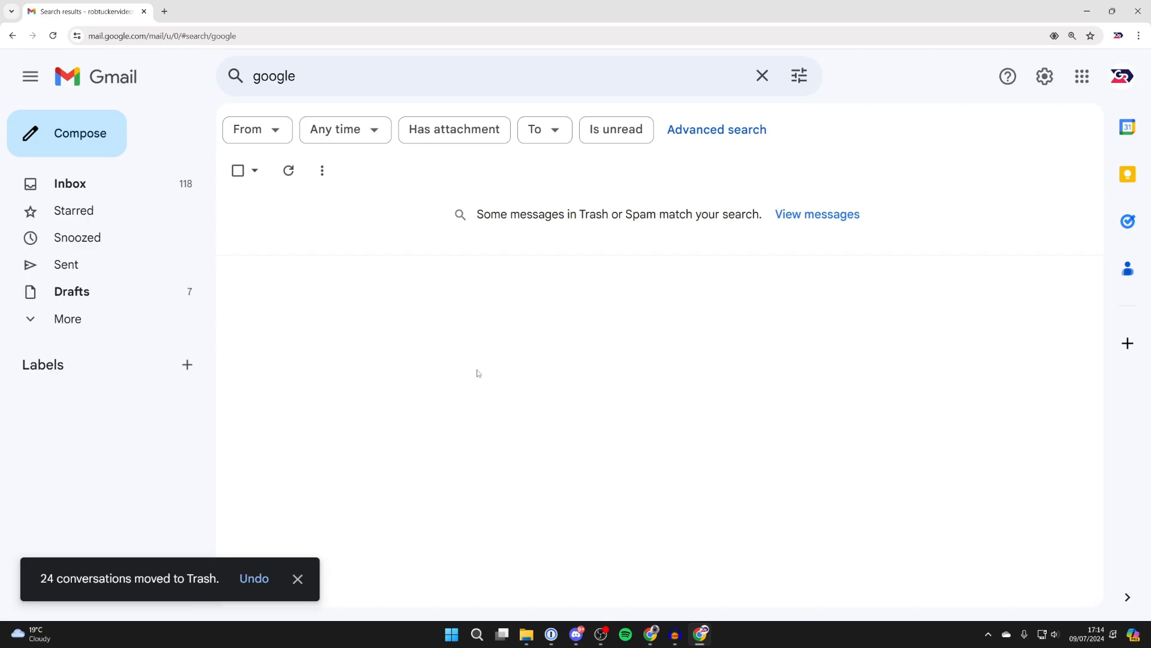
Expand the sidebar's More folders and show Trash with its 41 conversations
click(67, 319)
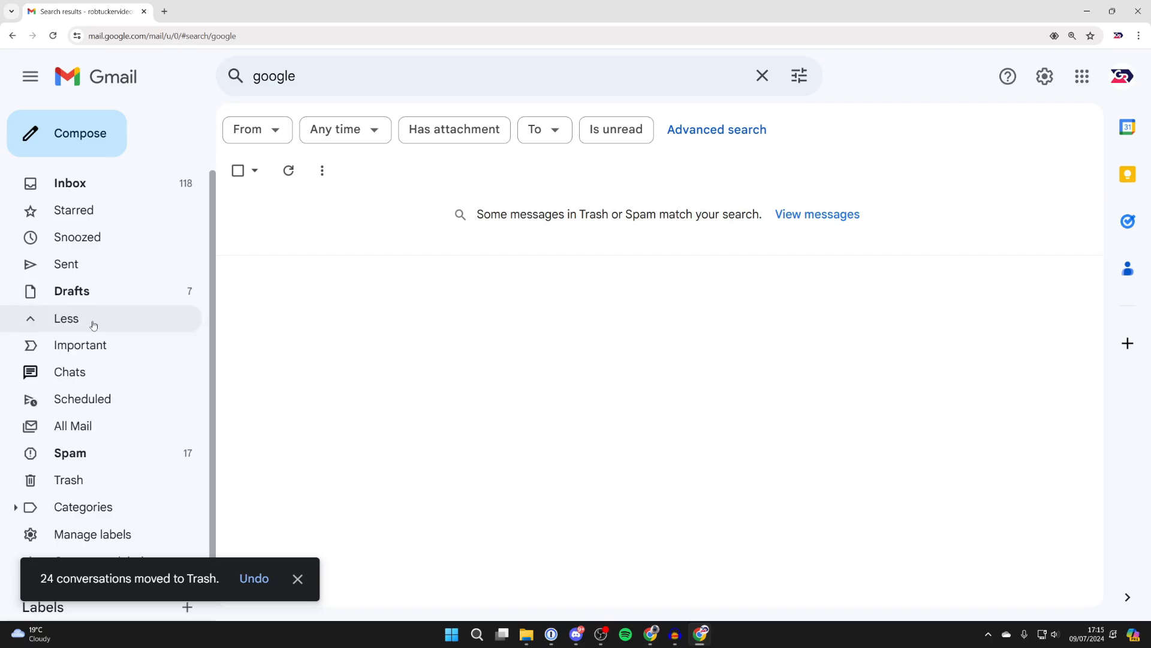
click(70, 480)
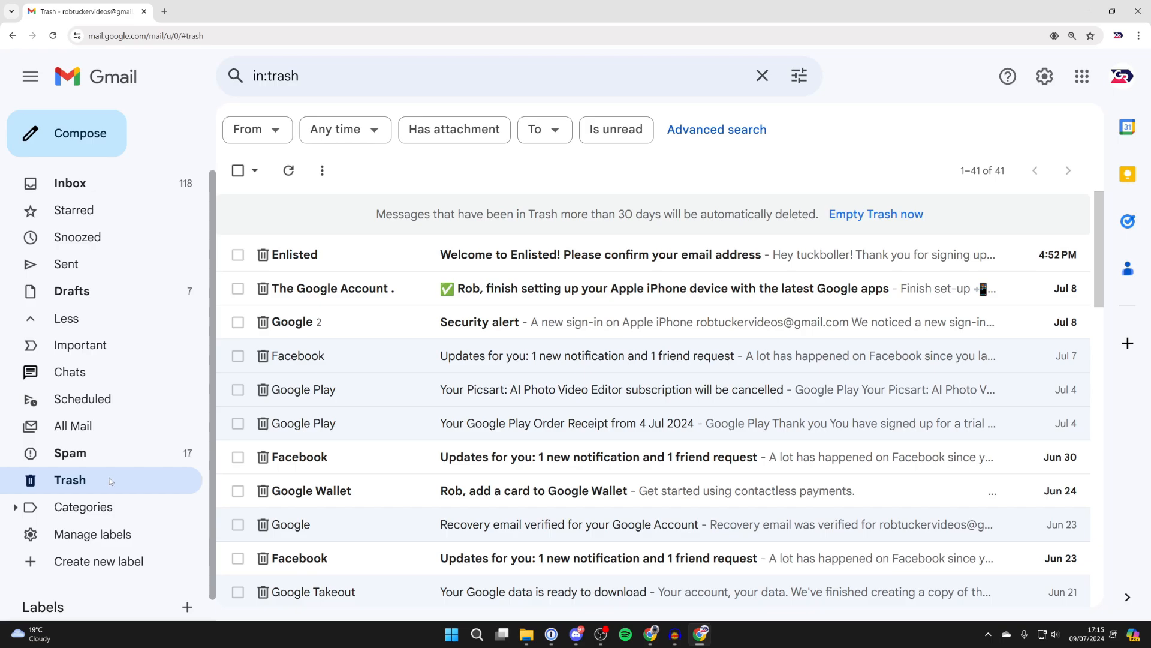
mouse_move(876, 213)
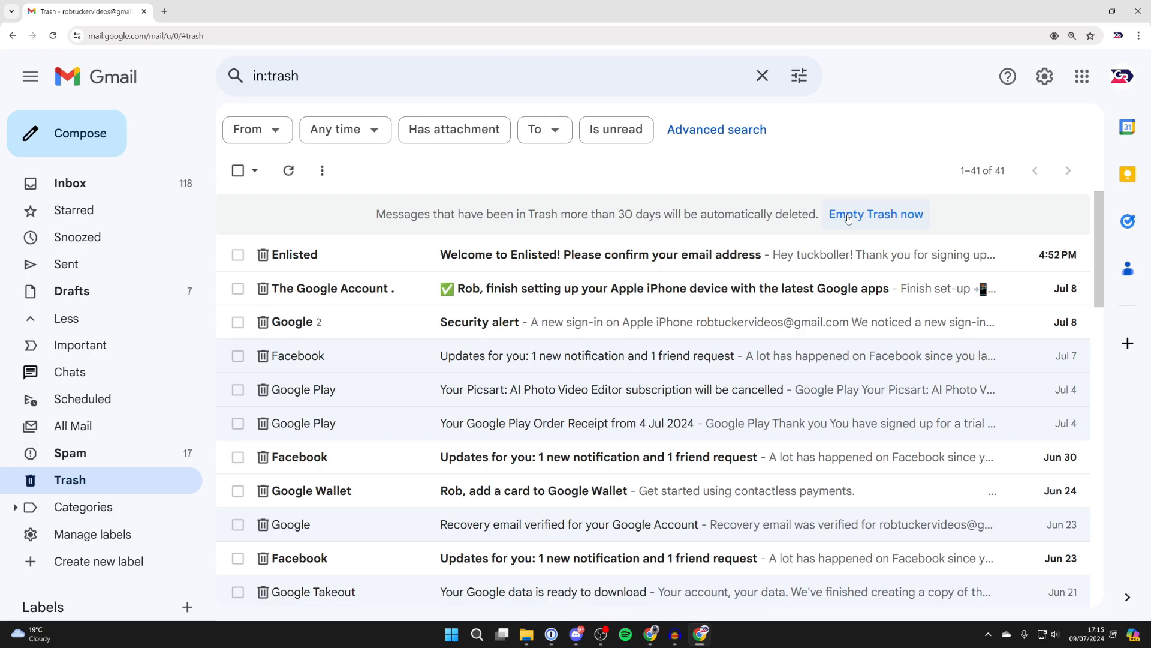
mouse_move(812, 235)
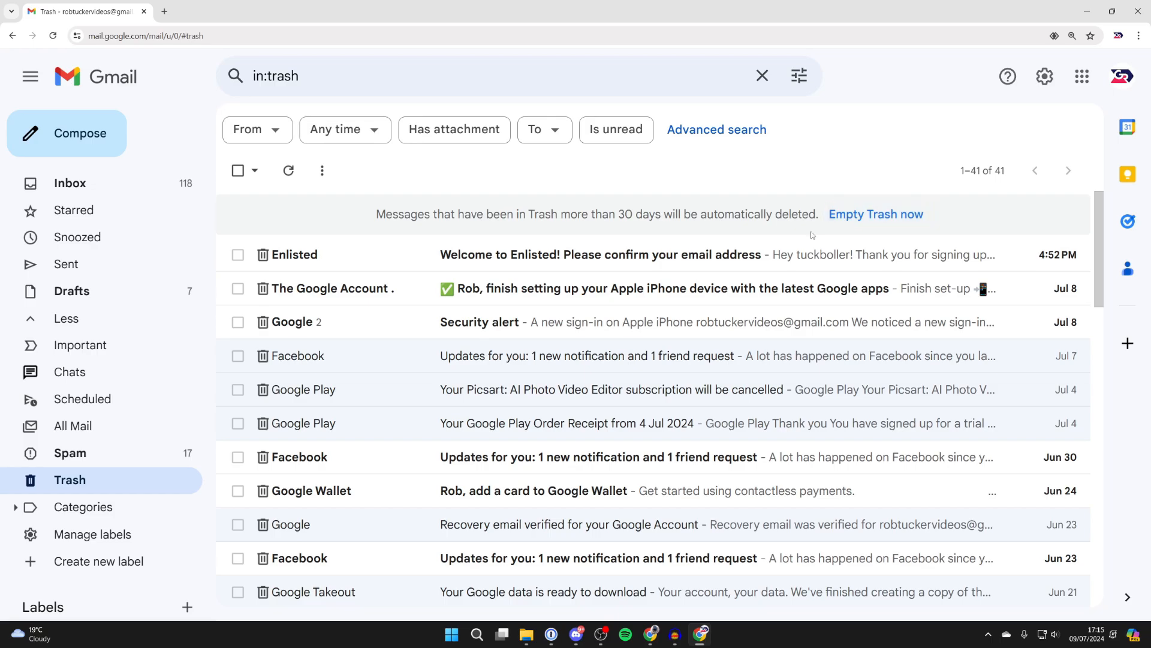